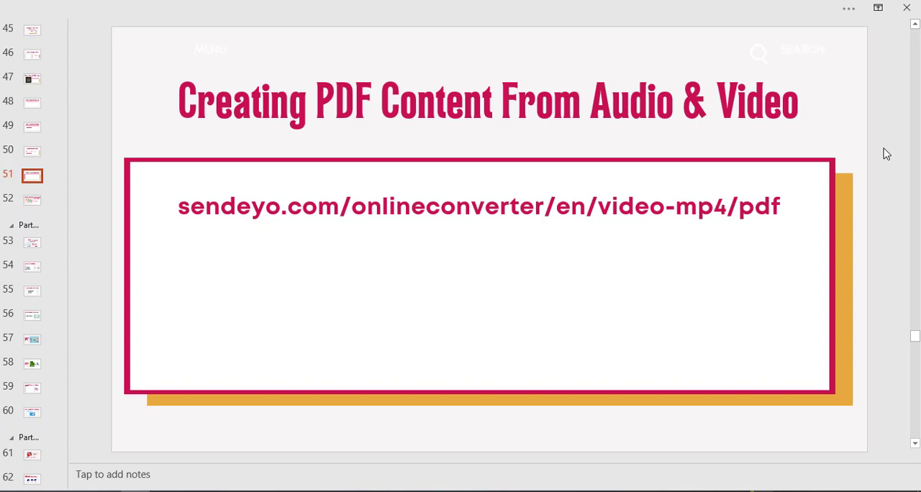
{"action": "mouse_move", "coordinate": [703, 202]}
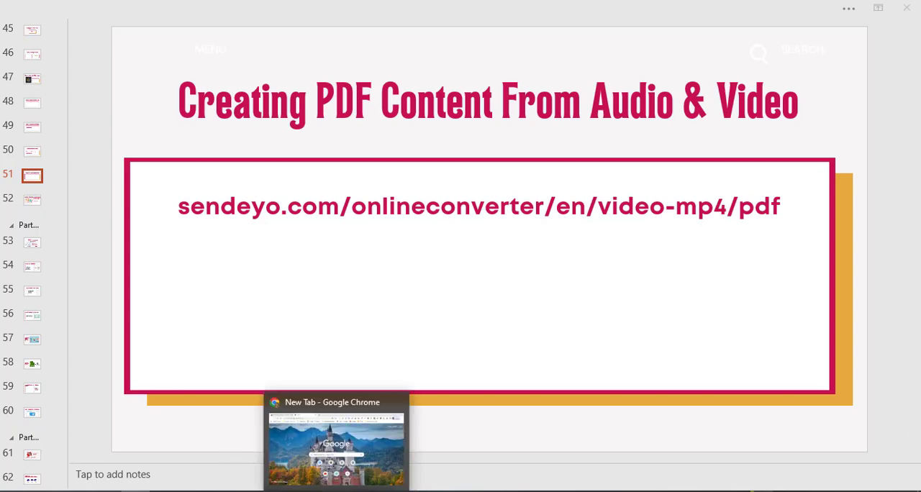
Step: Load the sendeyo.com video-mp4 to PDF converter in a new Chrome tab
{"action": "left_click", "coordinate": [335, 439]}
{"action": "type", "text": "sendeyo.com/onlineconverter/en/video-mp4/pdf"}
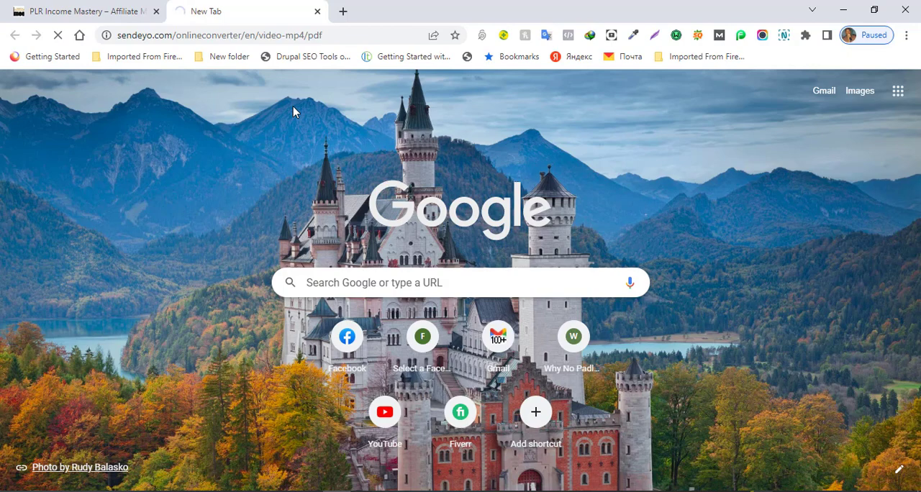
{"action": "mouse_move", "coordinate": [279, 128]}
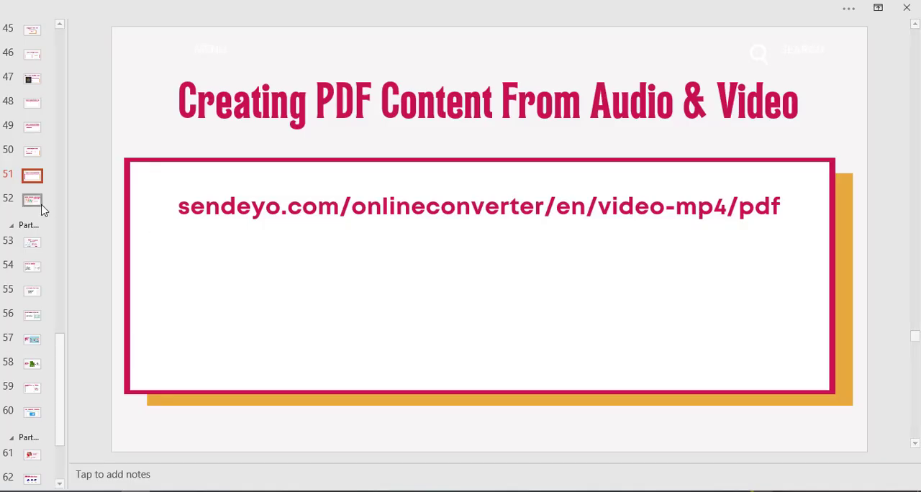
{"action": "left_click", "coordinate": [32, 151]}
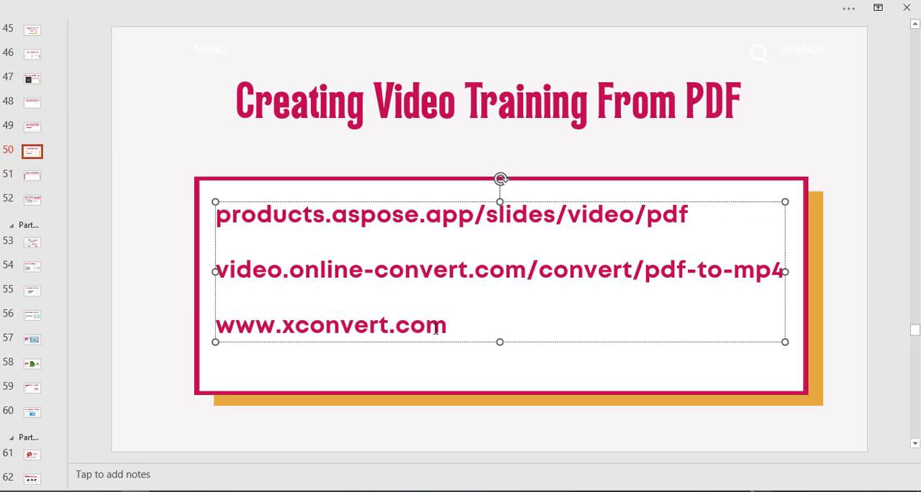
{"action": "double_click", "coordinate": [330, 325]}
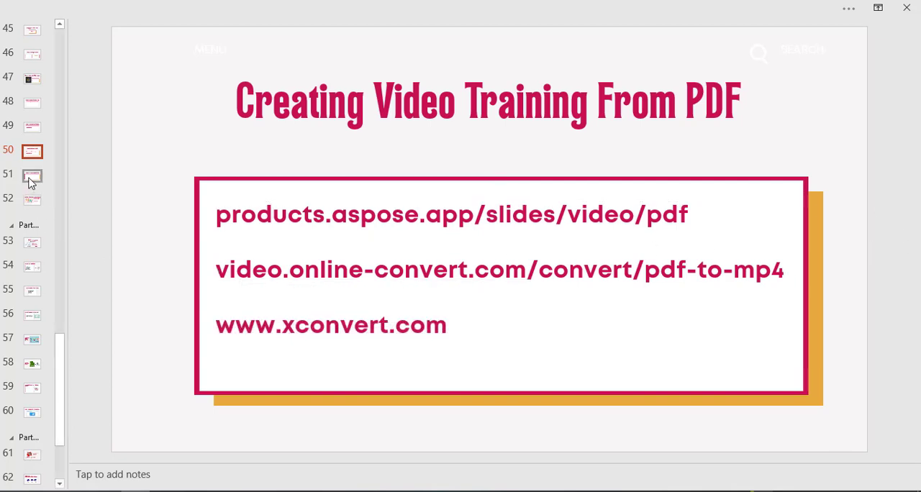
{"action": "left_click", "coordinate": [31, 175]}
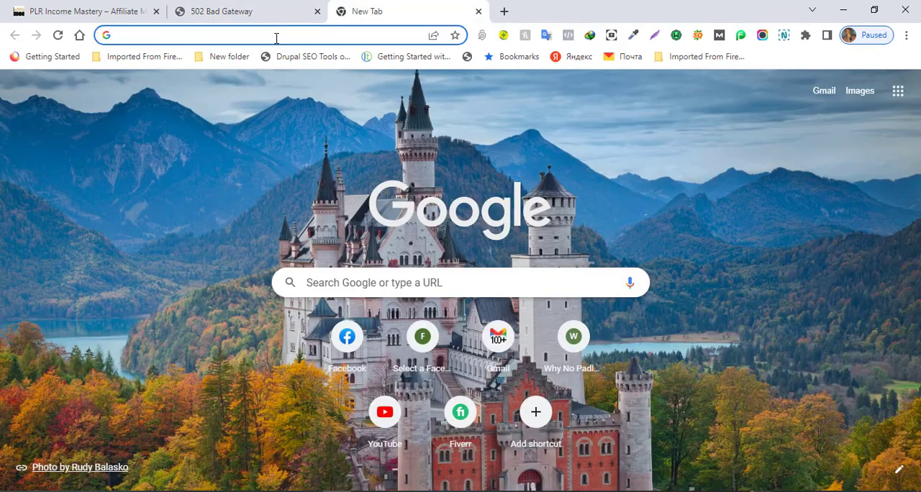
Step: Go to xconvert.com in the new browser tab
{"action": "type", "text": "xconvert.com"}
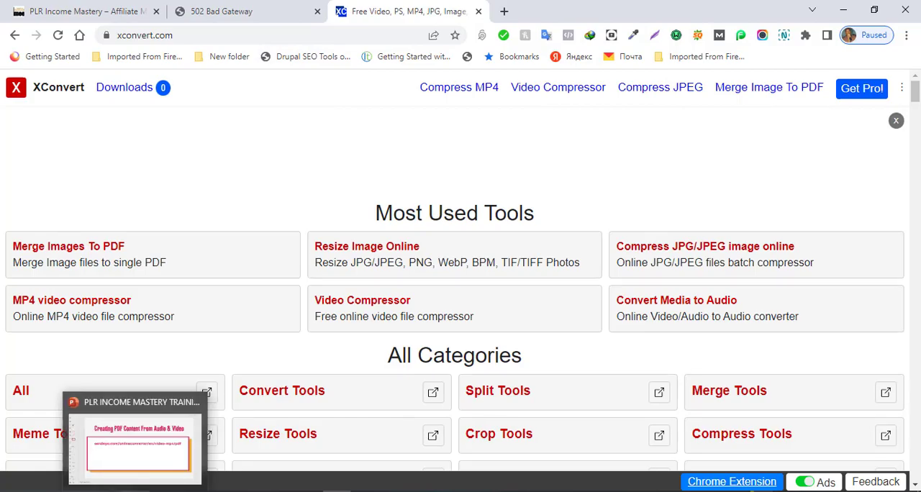
Step: Return to PowerPoint and show slide 52, the PLR repackaging case study
{"action": "left_click", "coordinate": [137, 442]}
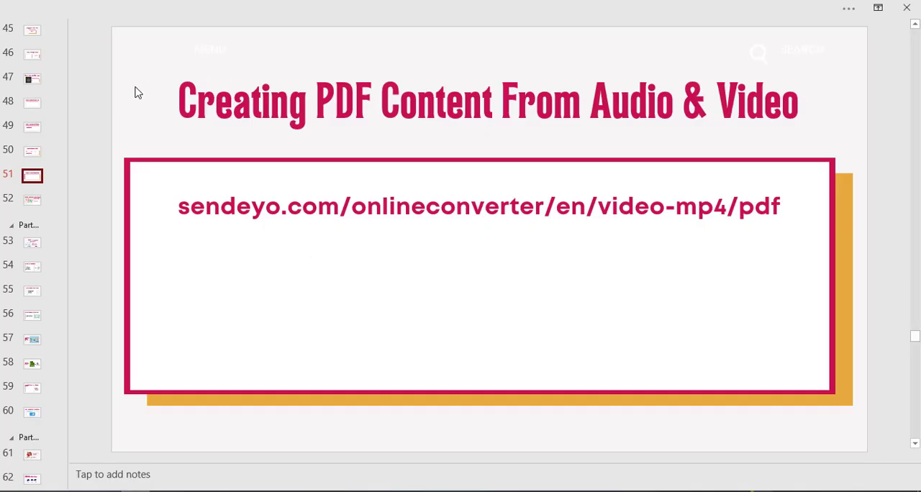
{"action": "mouse_move", "coordinate": [96, 112]}
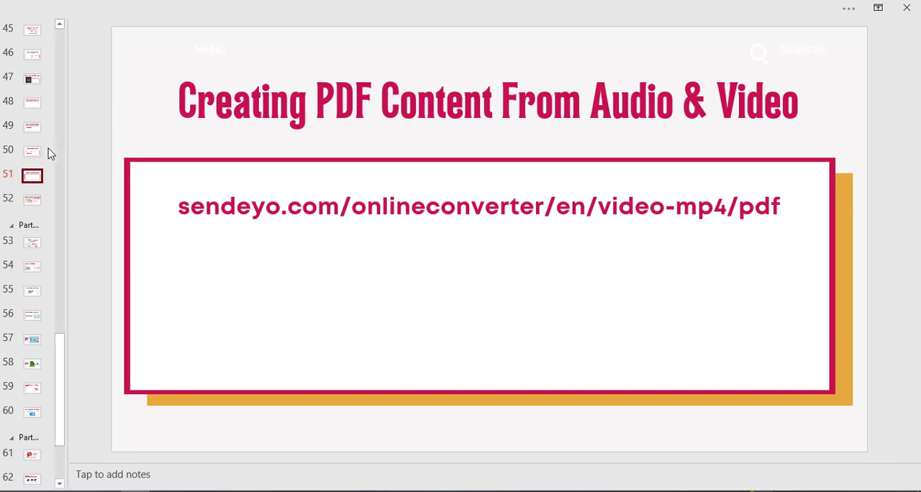
{"action": "left_click", "coordinate": [32, 200]}
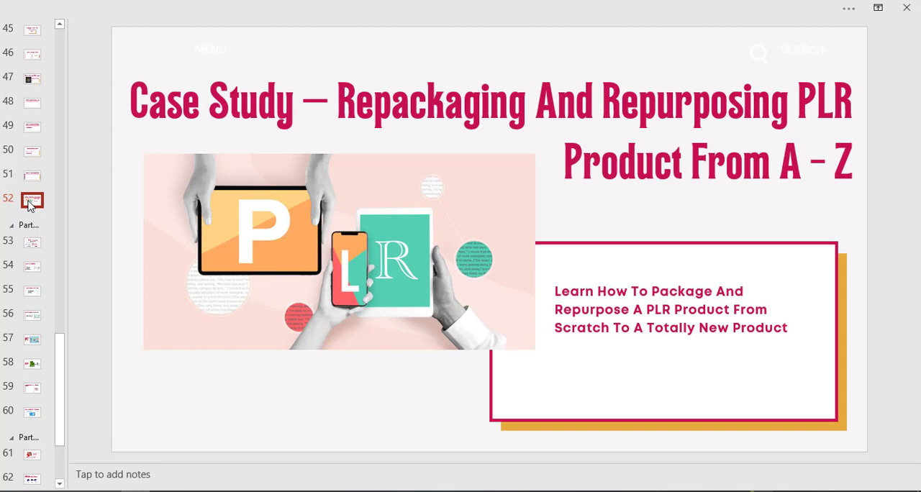
{"action": "mouse_move", "coordinate": [102, 217]}
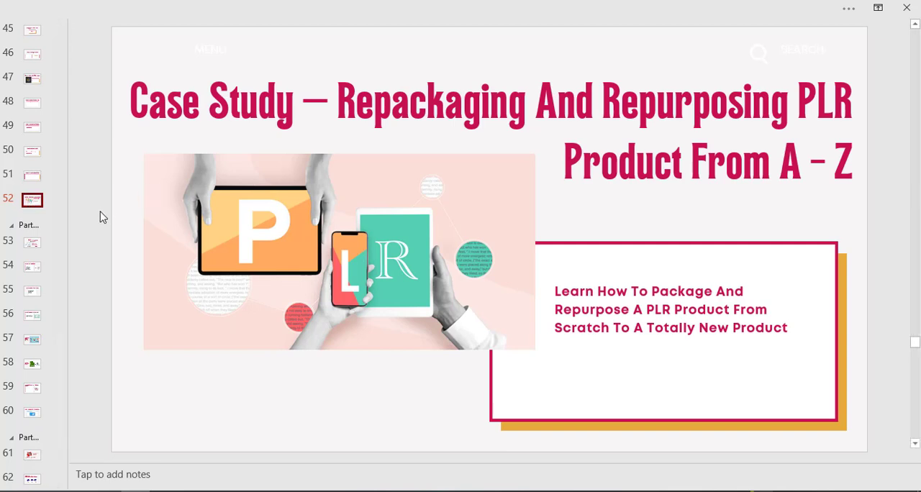